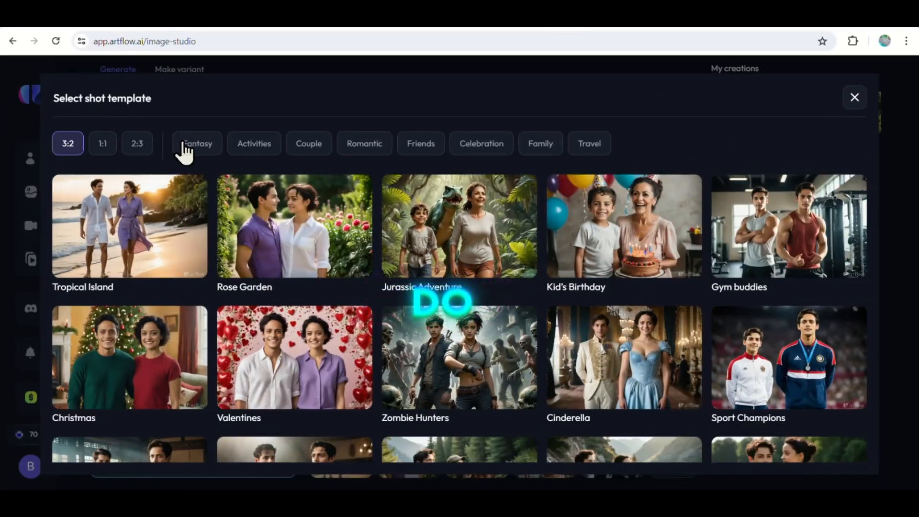
- Filter the shot templates through the Fantasy, Activities, Friends and Family themes in turn
left_click(197, 142)
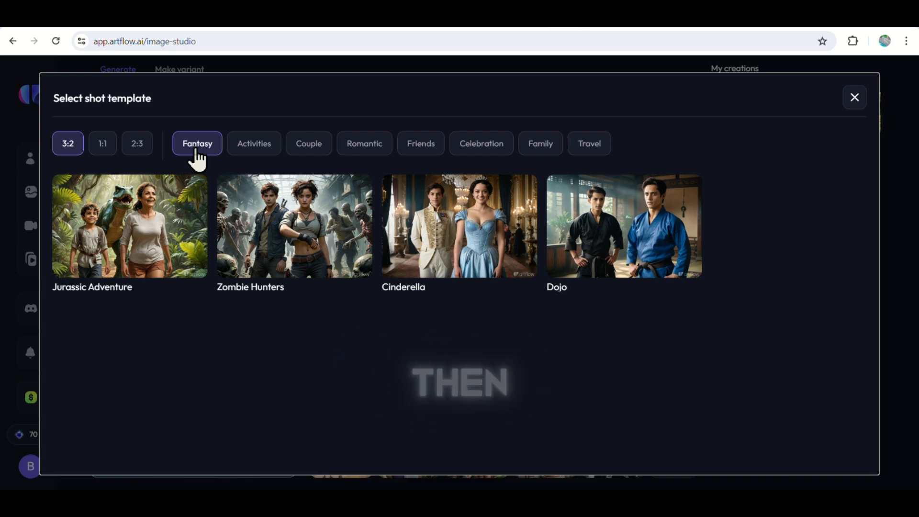
left_click(253, 143)
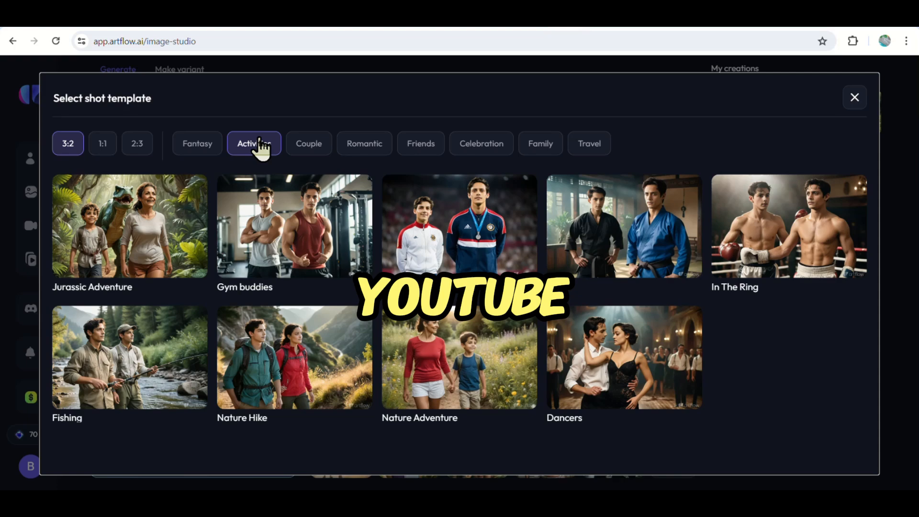
left_click(308, 143)
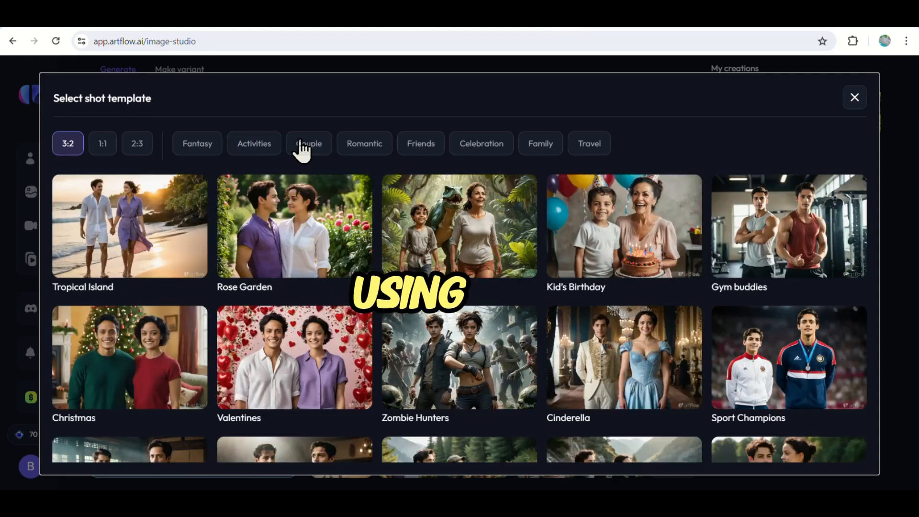
left_click(308, 142)
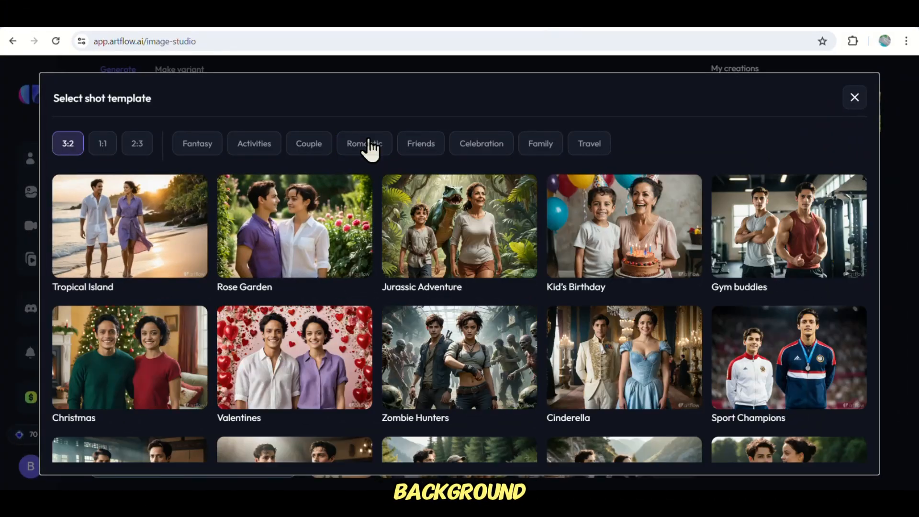
left_click(420, 142)
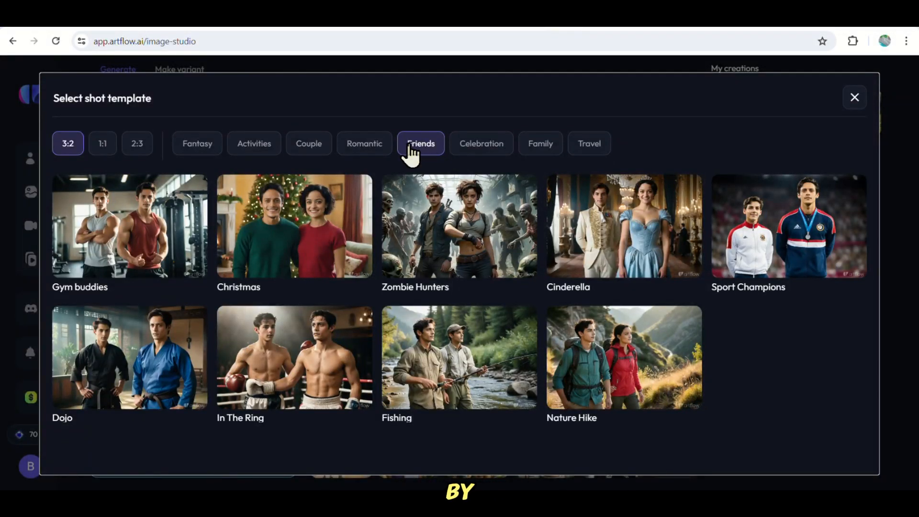
left_click(481, 143)
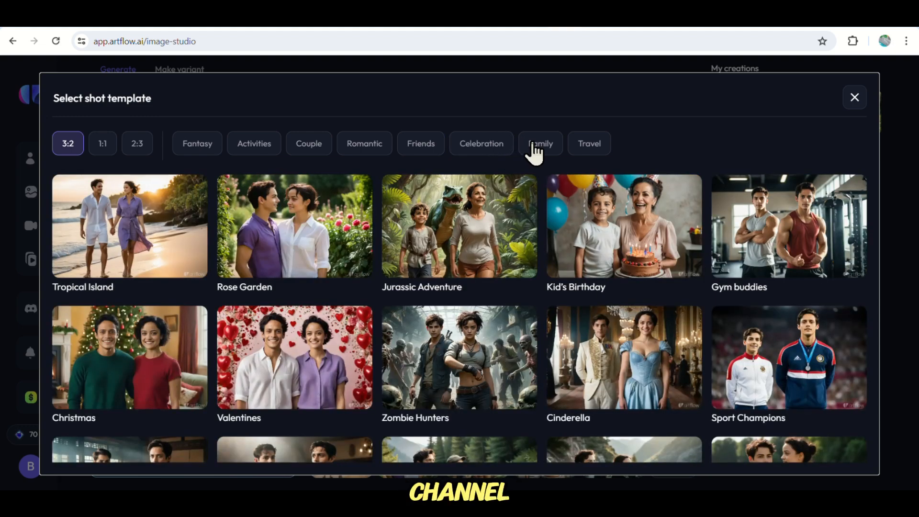
left_click(539, 143)
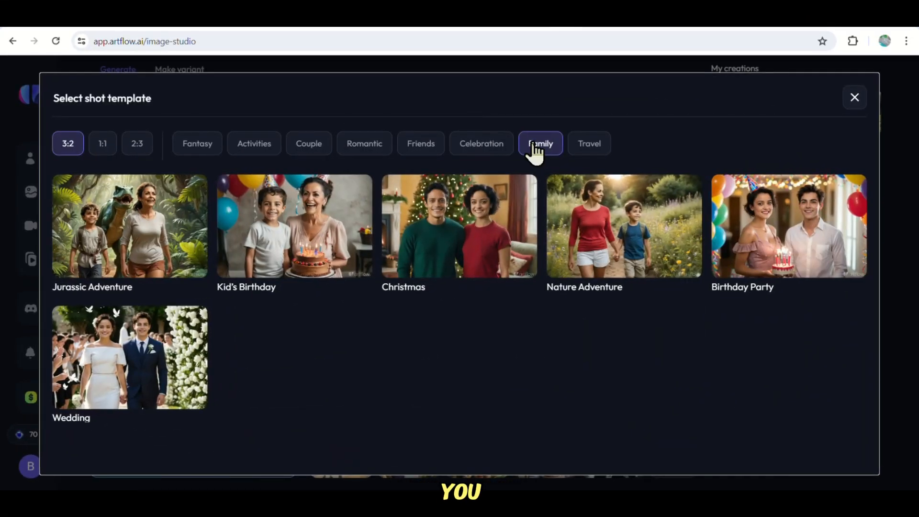
- Try the Travel and Fantasy themes, ending with only activity templates such as Fishing and Nature Hike listed
left_click(589, 144)
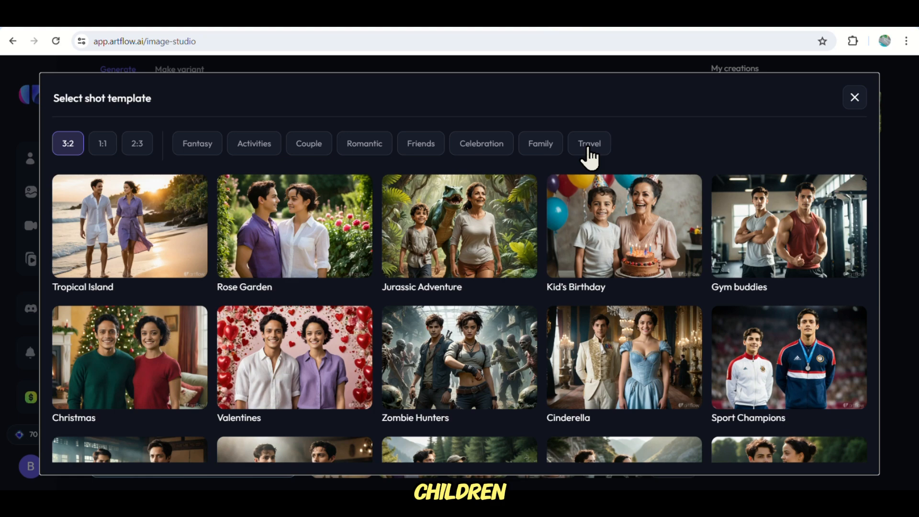
left_click(589, 142)
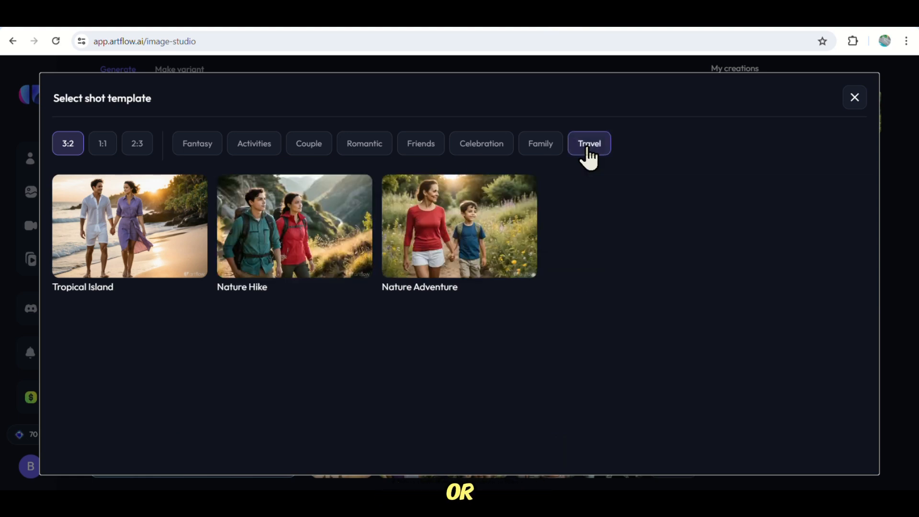
left_click(197, 142)
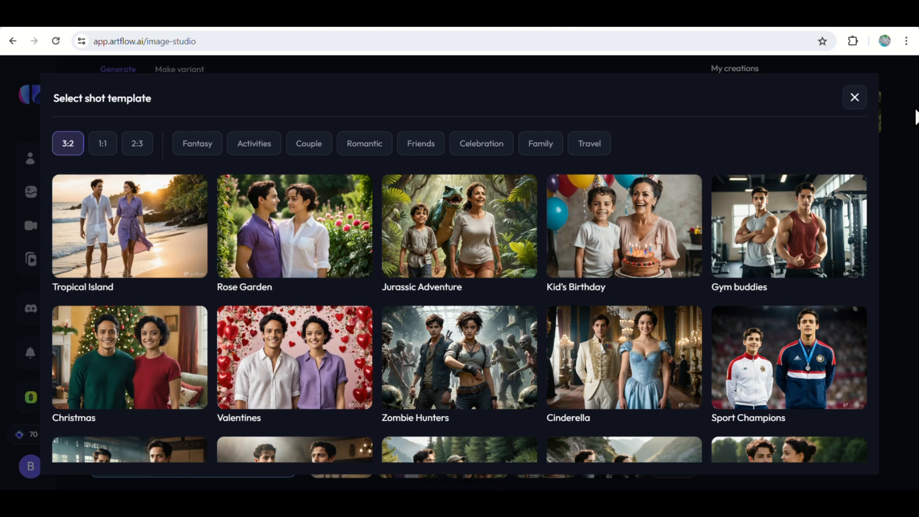
left_click(197, 143)
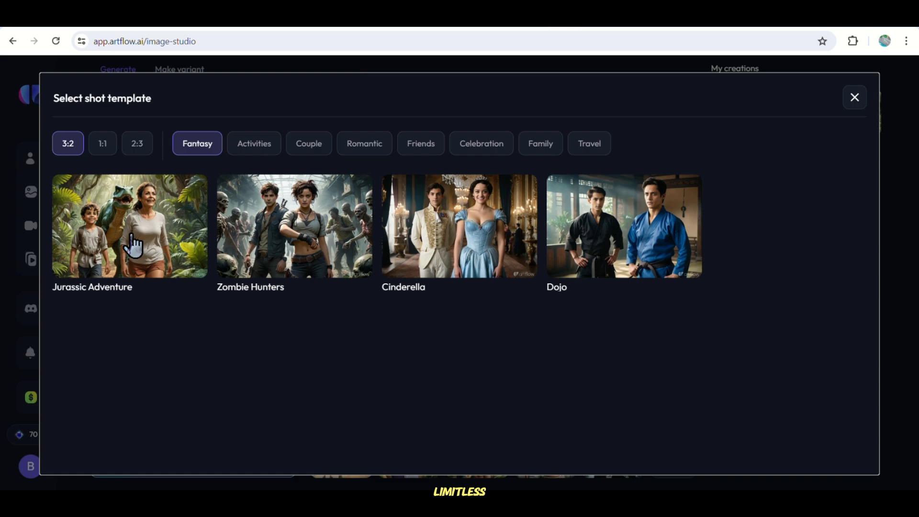
left_click(253, 142)
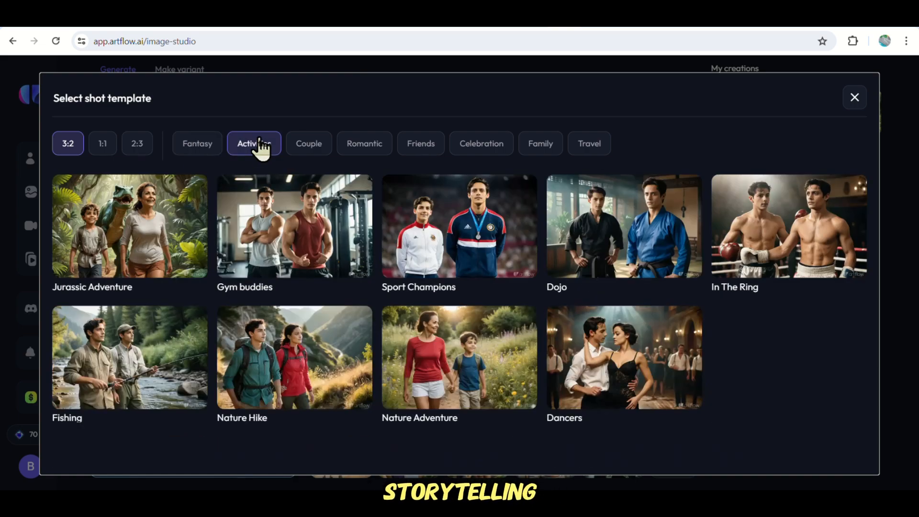
left_click(308, 143)
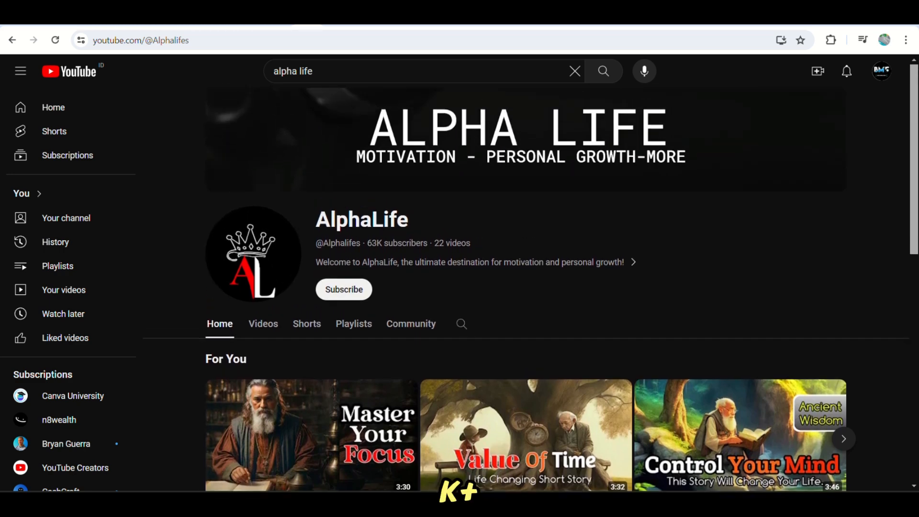
mouse_move(290, 354)
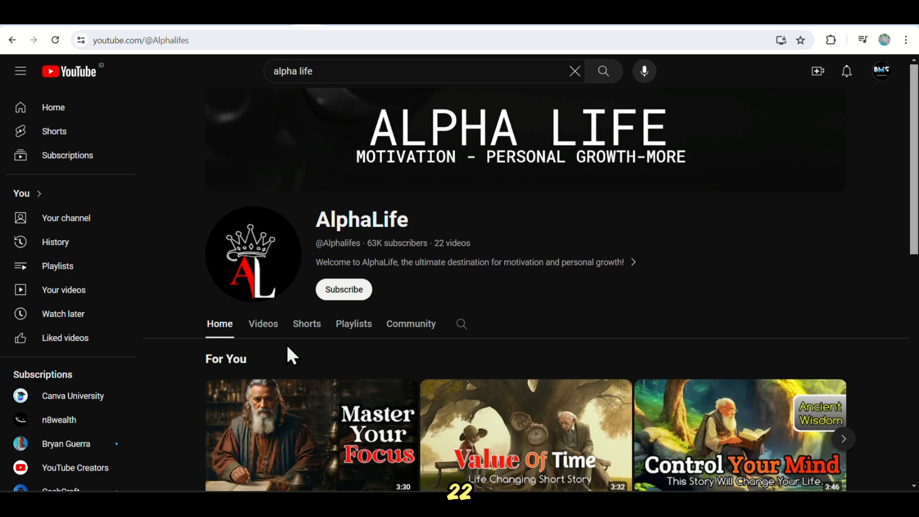
- List the AlphaLife channel's videos by popularity and play its top Value Of Time story
left_click(262, 323)
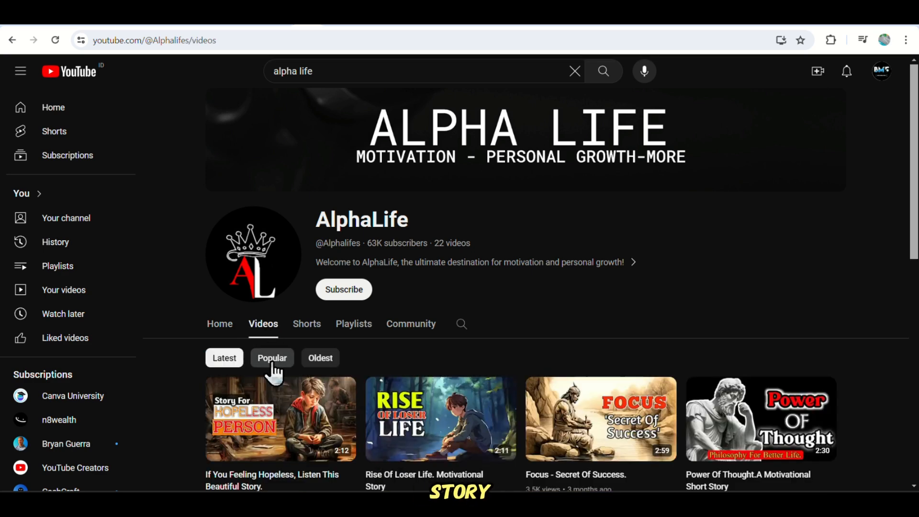
left_click(272, 357)
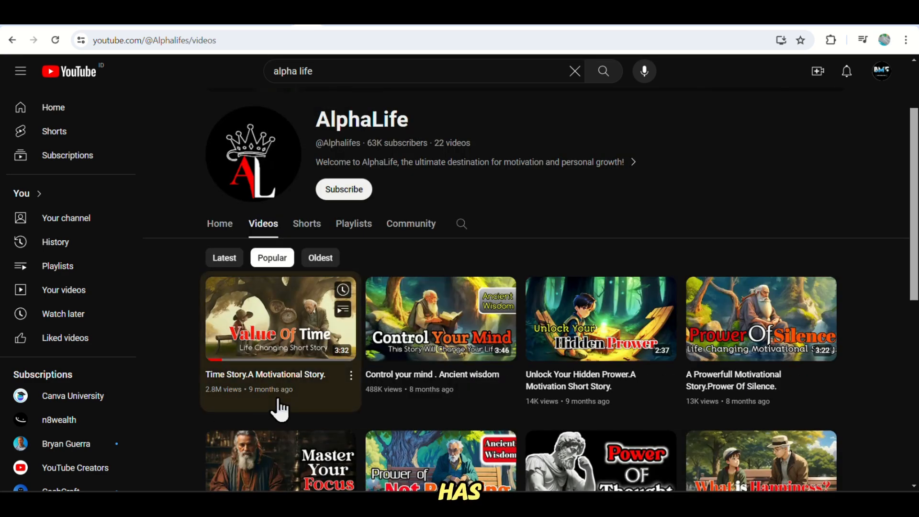
left_click(280, 317)
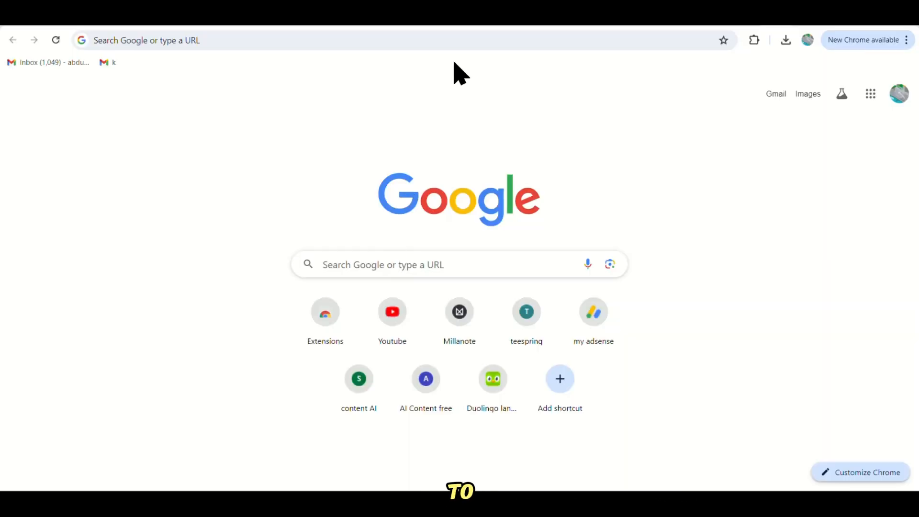
- Search 'artflow ai', reach the site and scroll through the Character Builder's public characters
type("artflow ai")
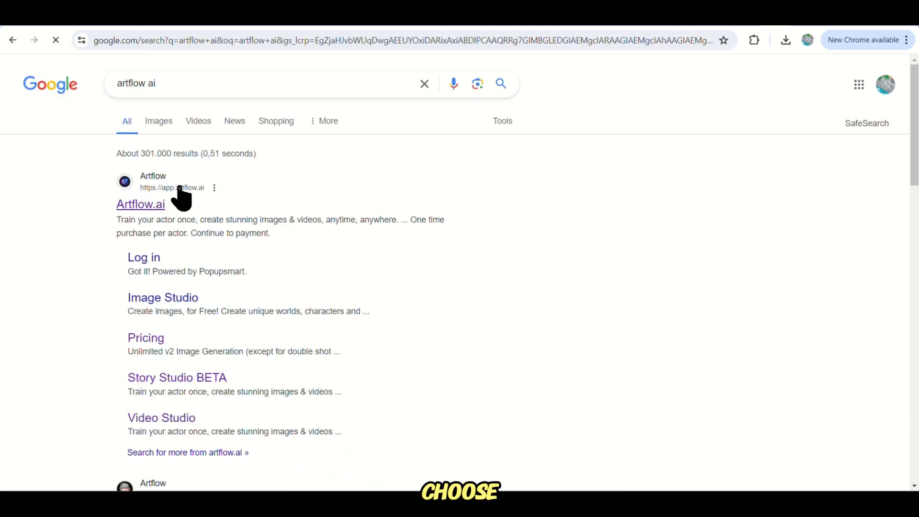
left_click(140, 203)
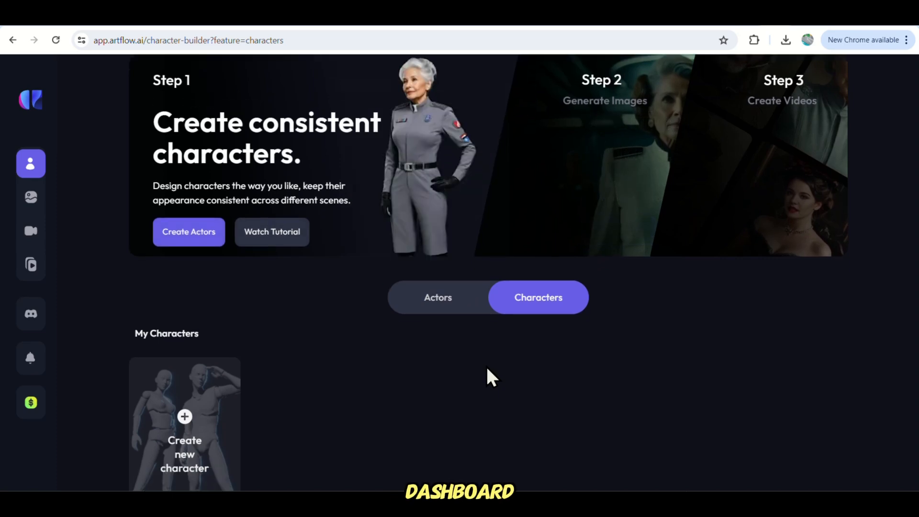
scroll("down", 3)
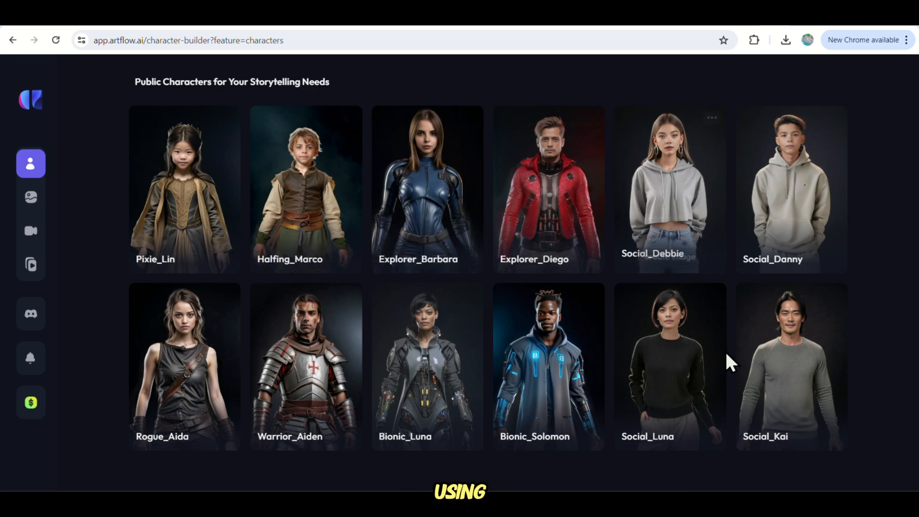
mouse_move(205, 361)
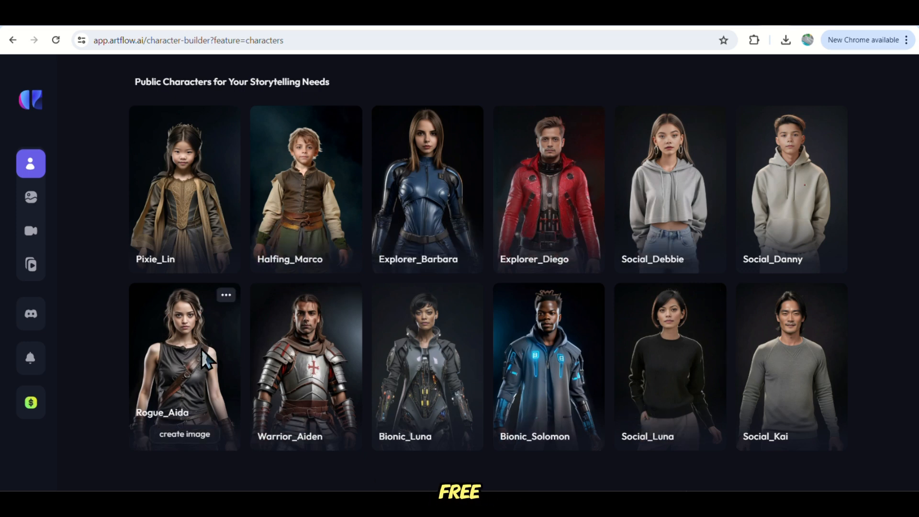
scroll("down", 3)
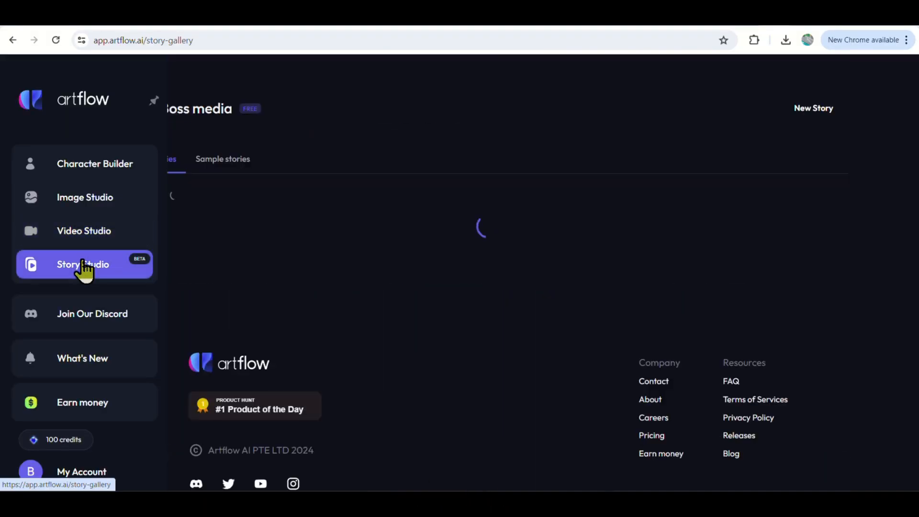
- Enter Story Studio and start a New Story so the outline-creation choice appears
left_click(222, 159)
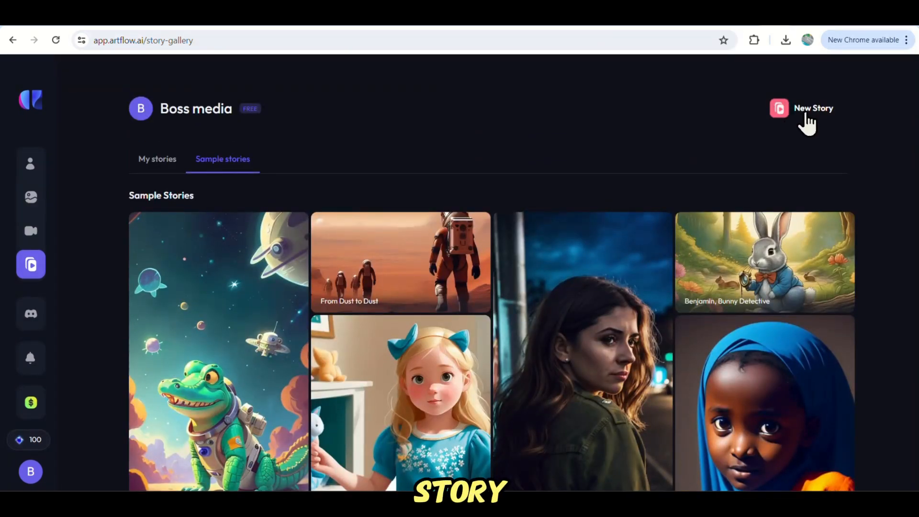
left_click(814, 108)
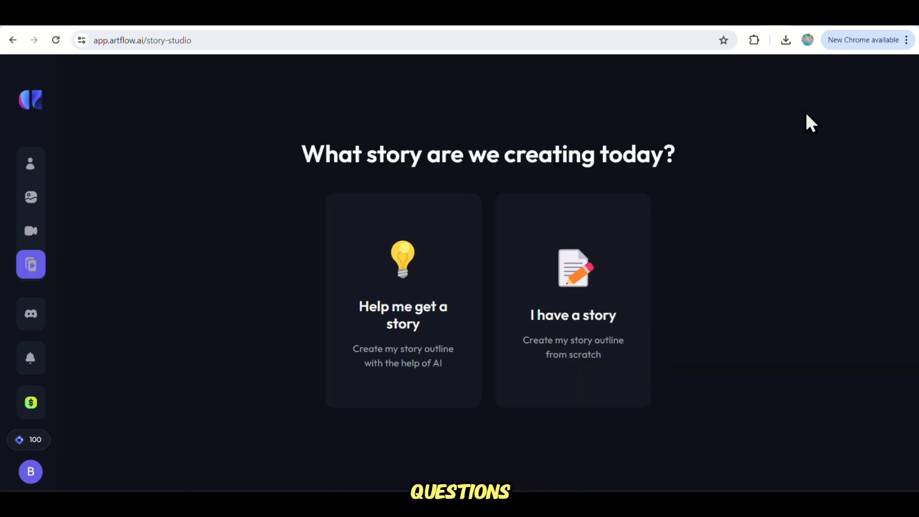
mouse_move(334, 204)
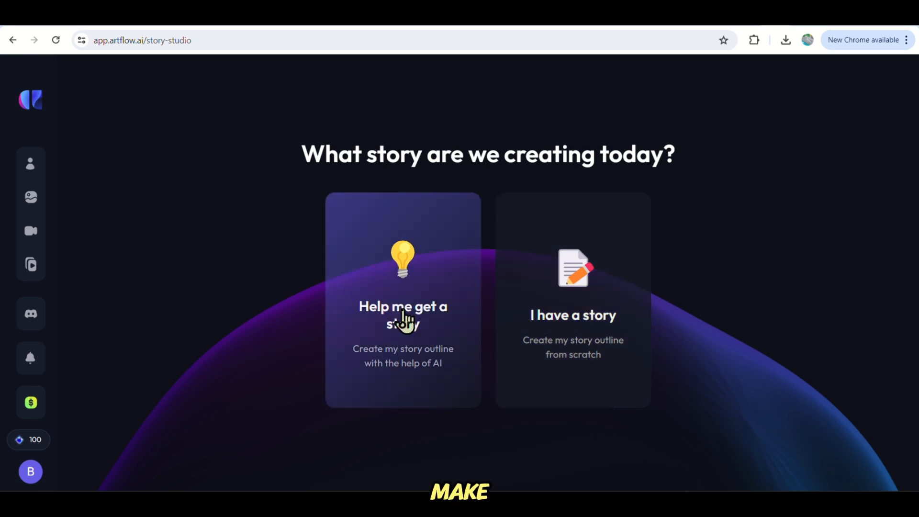
- Have the AI help with the outline, set its purpose to 'entertain and educate children' and generate it
left_click(403, 300)
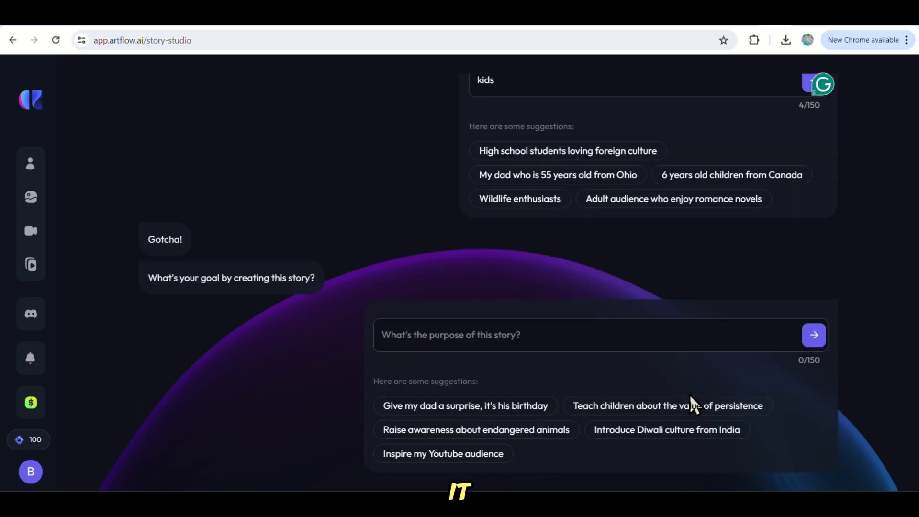
type("entertain and educate children")
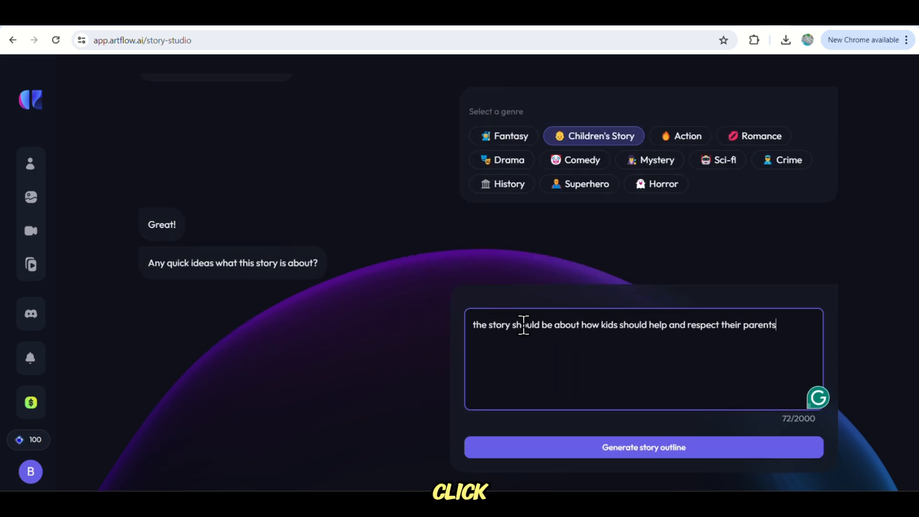
left_click(643, 447)
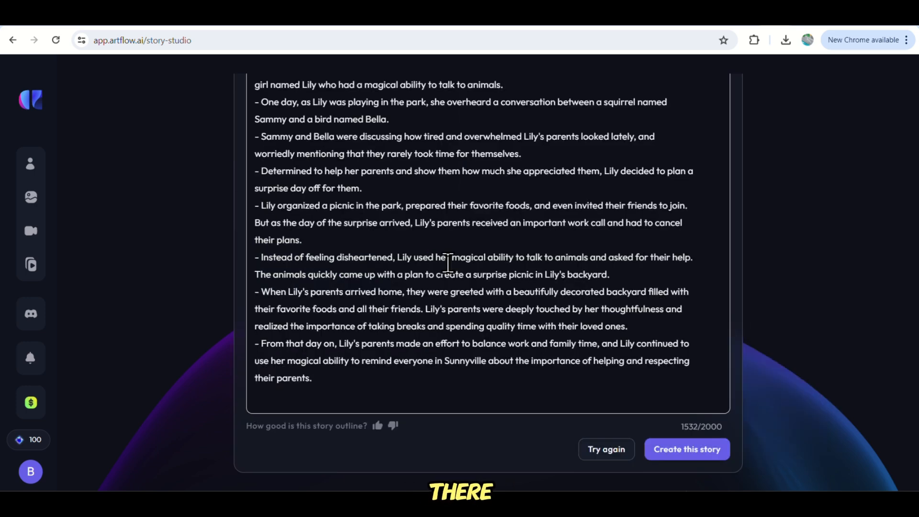
mouse_move(735, 357)
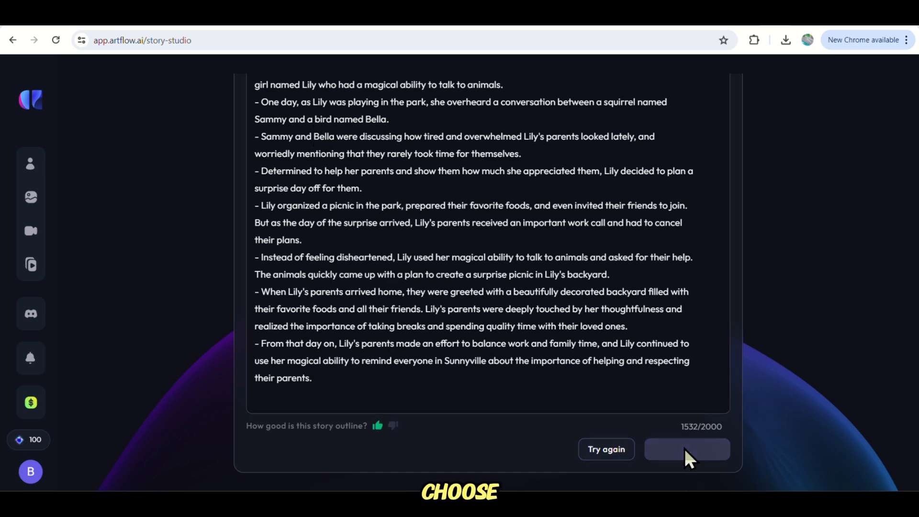
- Accept the Lily outline with Create this story to reach the visual-style choices
left_click(686, 448)
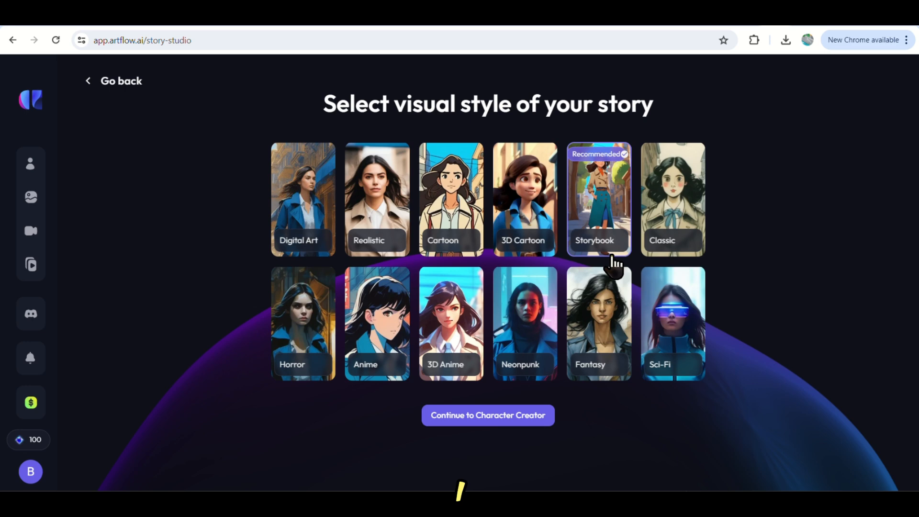
mouse_move(508, 463)
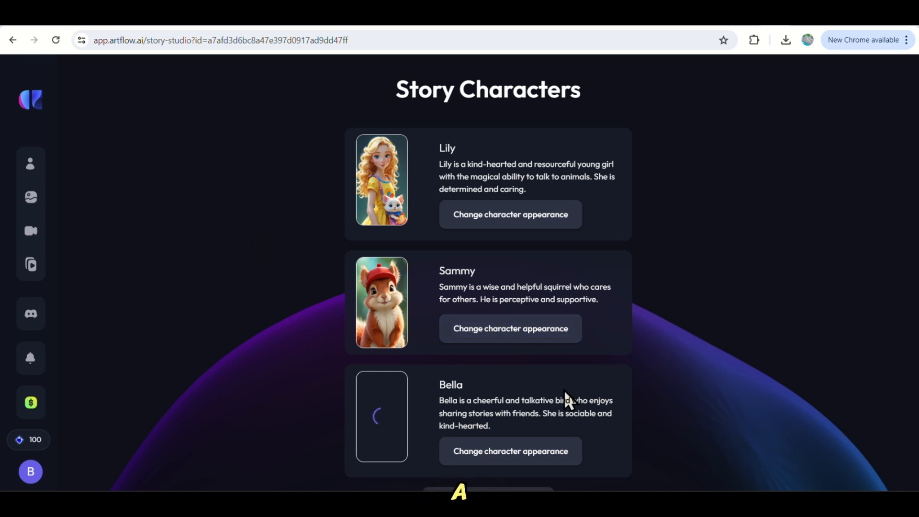
- Add 'blonde' after 'Young' in Lily's description, regenerate her image and confirm it
left_click(509, 214)
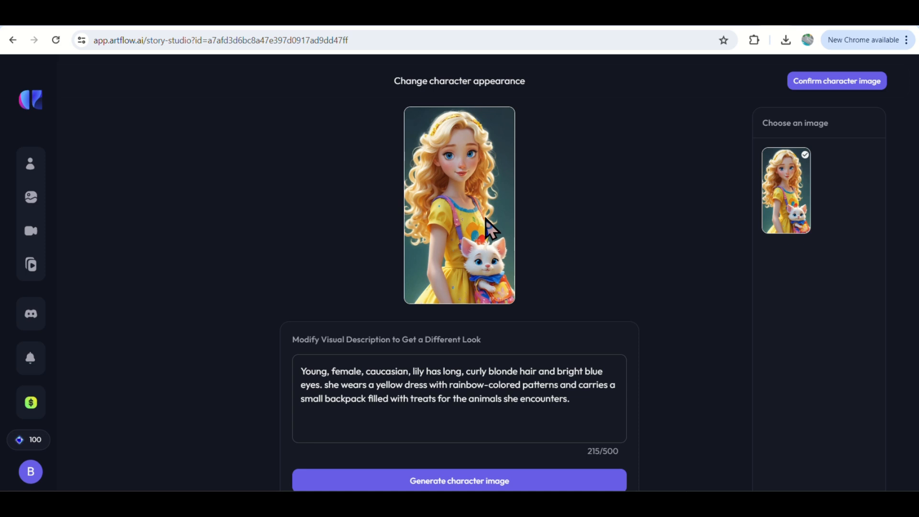
left_click(325, 371)
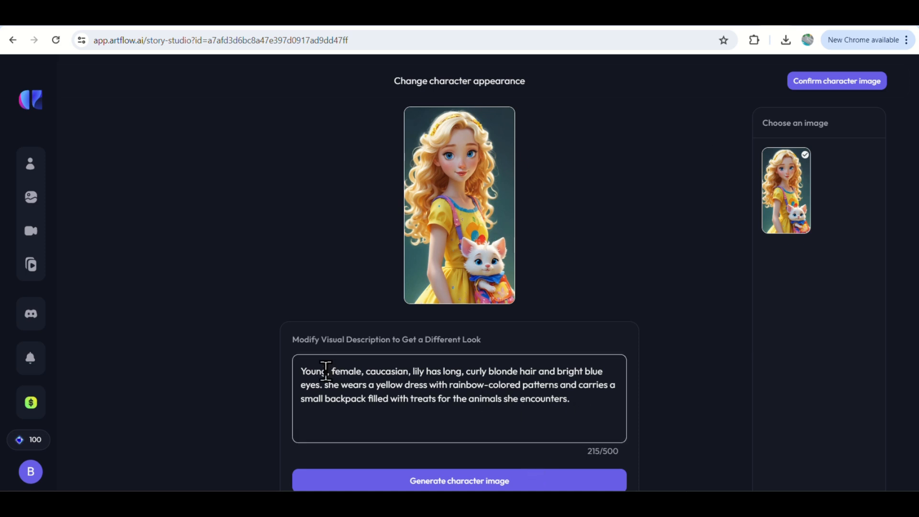
type("blonde")
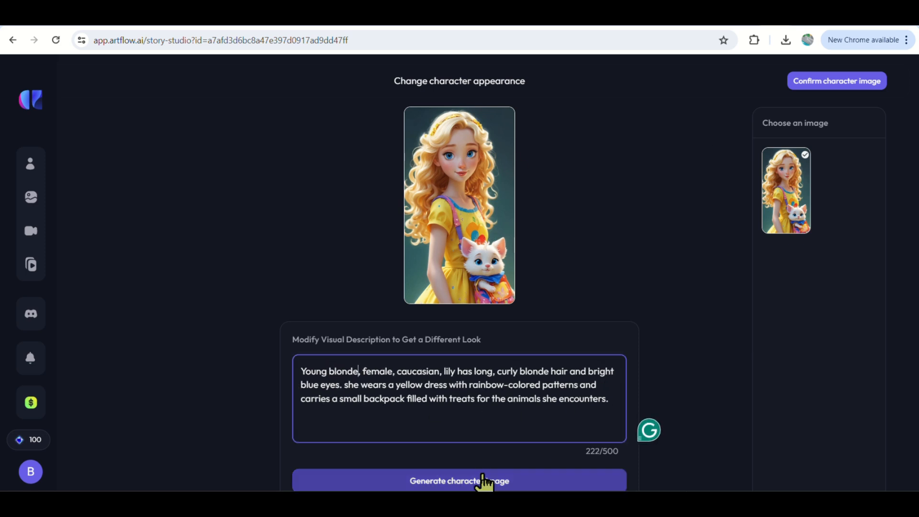
left_click(459, 480)
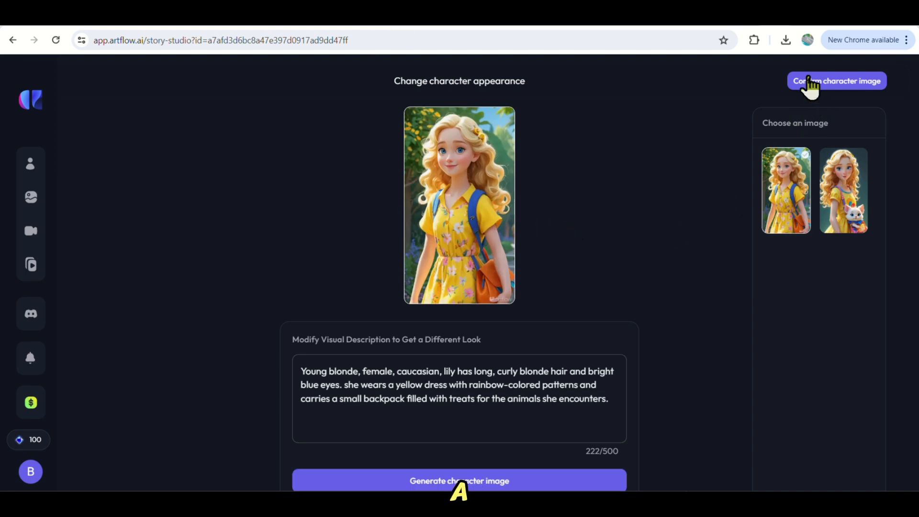
left_click(835, 81)
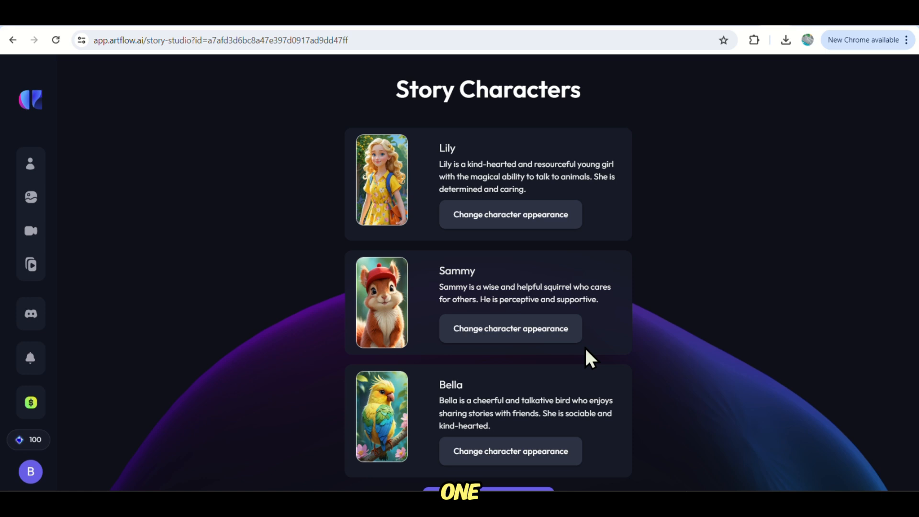
- Continue from the characters to the storyboard of Lily's Nature Surprise
scroll("down", 3)
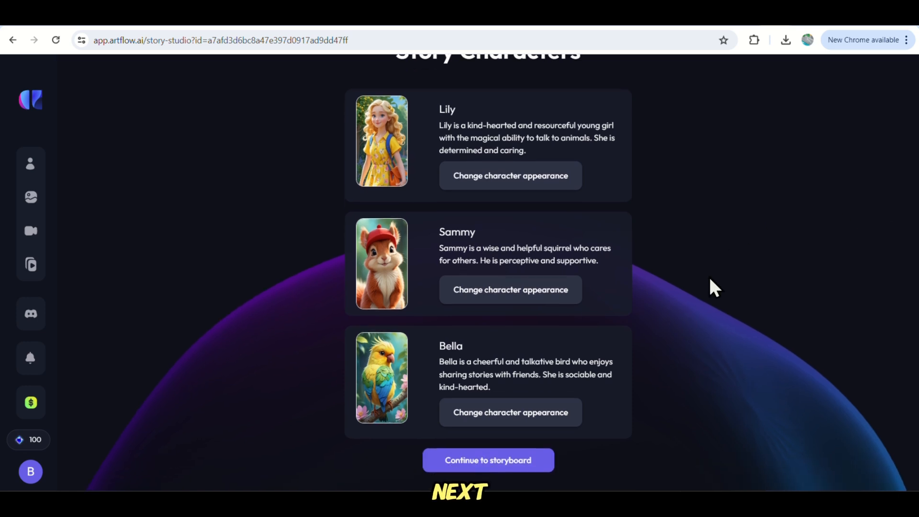
left_click(487, 460)
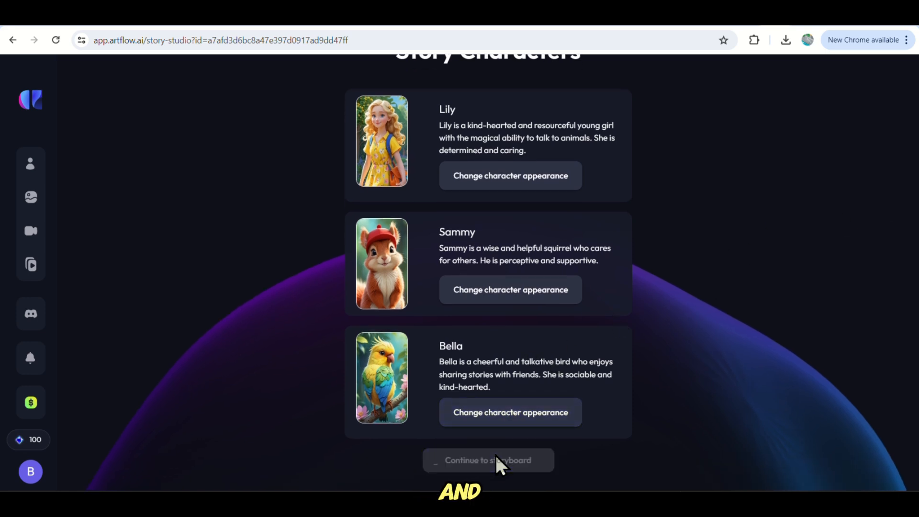
left_click(488, 460)
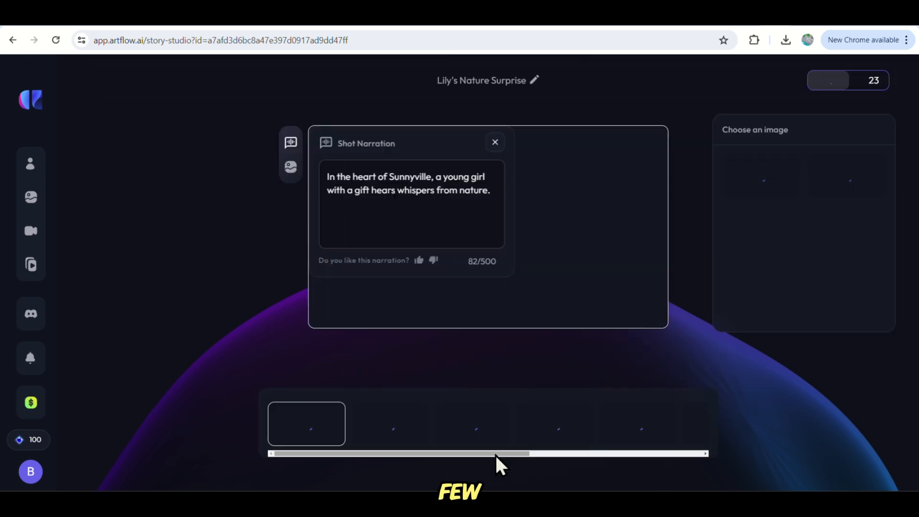